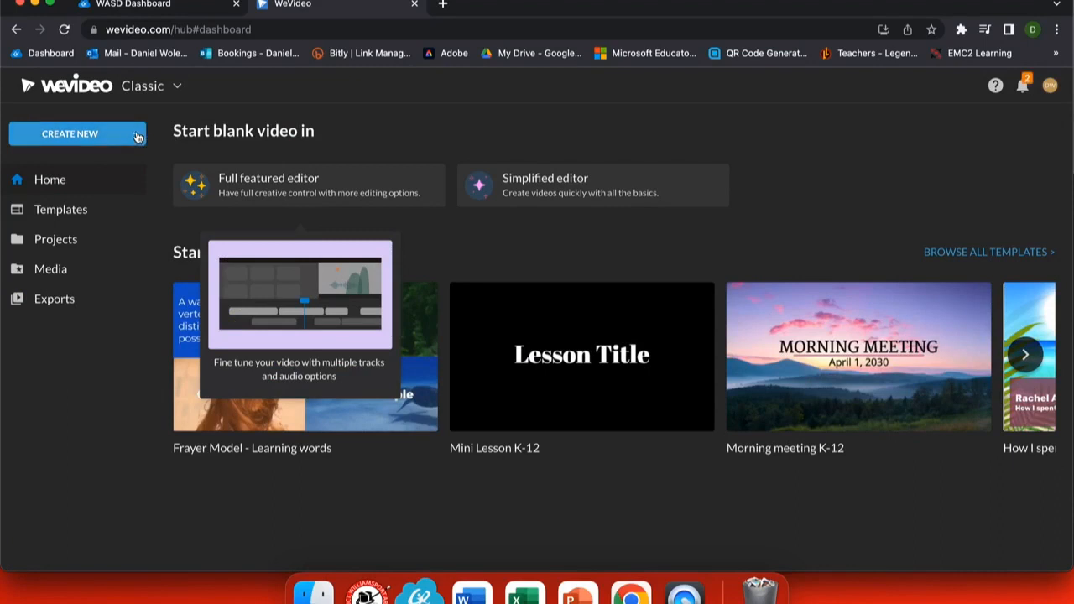
- Bring up the Create New list of project types on the WeVideo dashboard
click(69, 134)
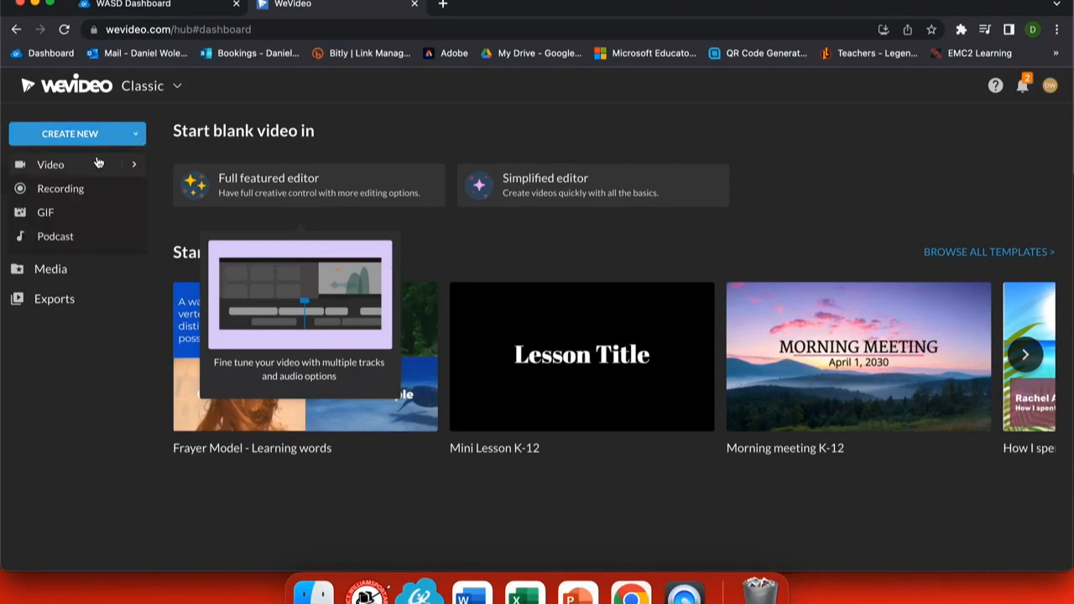
mouse_move(107, 181)
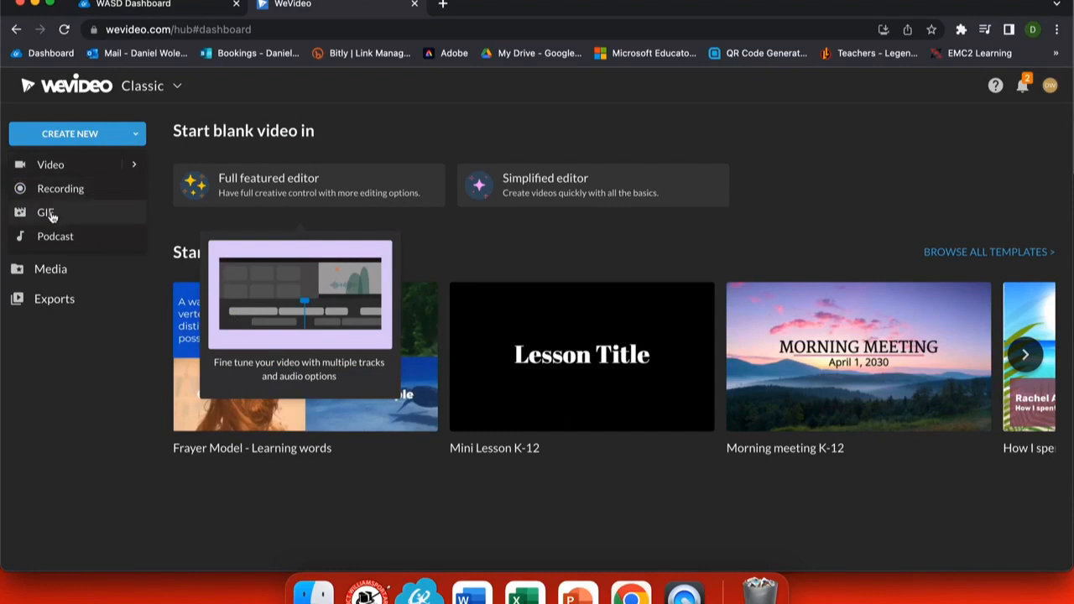
mouse_move(55, 243)
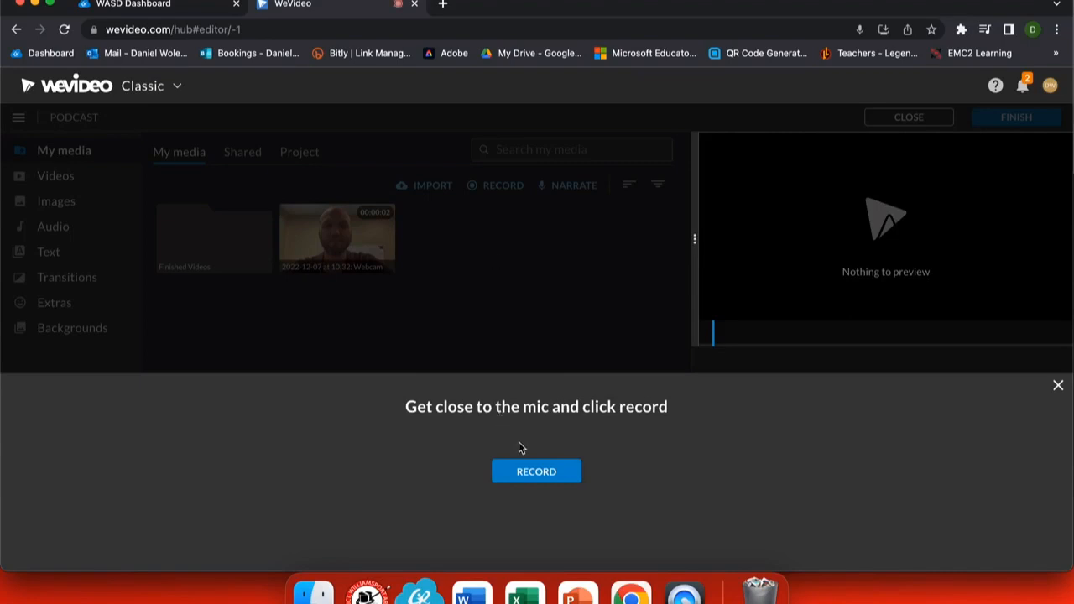
mouse_move(558, 471)
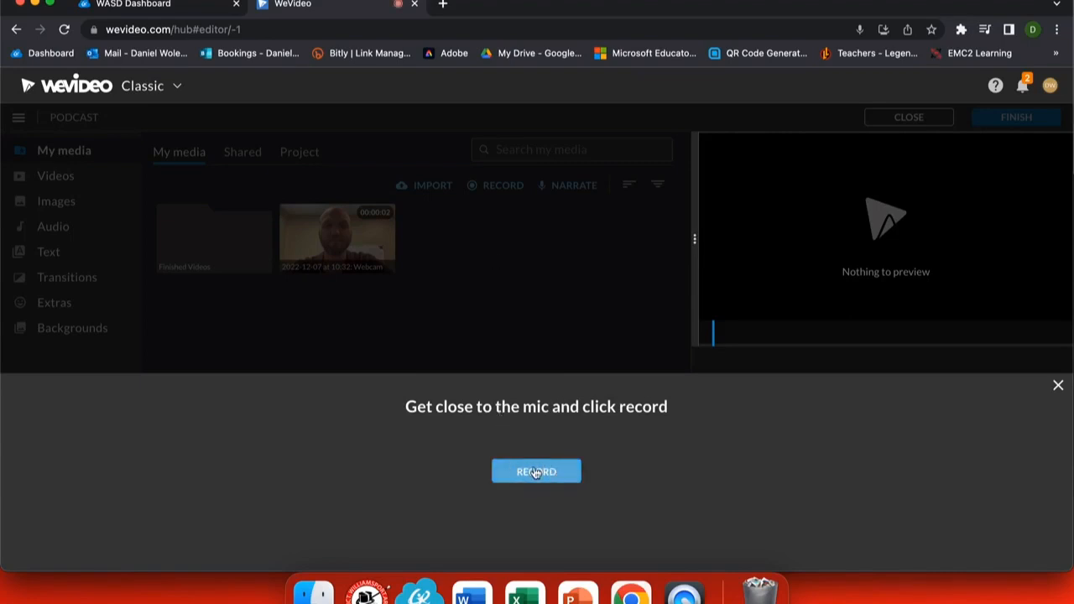
- Begin recording a voice clip from the microphone in the podcast project
click(536, 471)
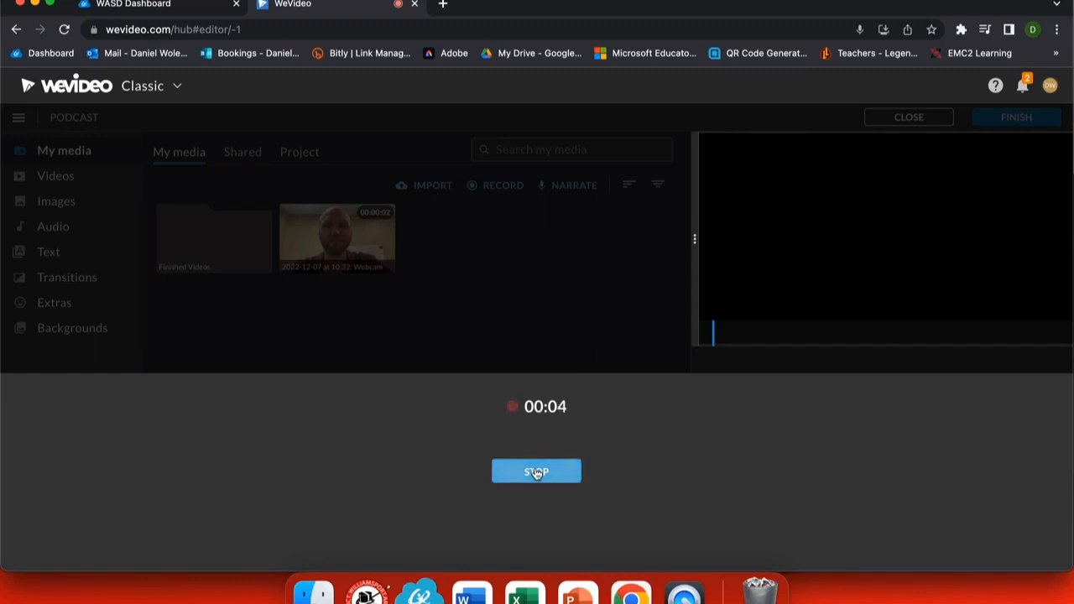
- Stop the recording, play it back to check it, and save the clip to the media library
click(536, 471)
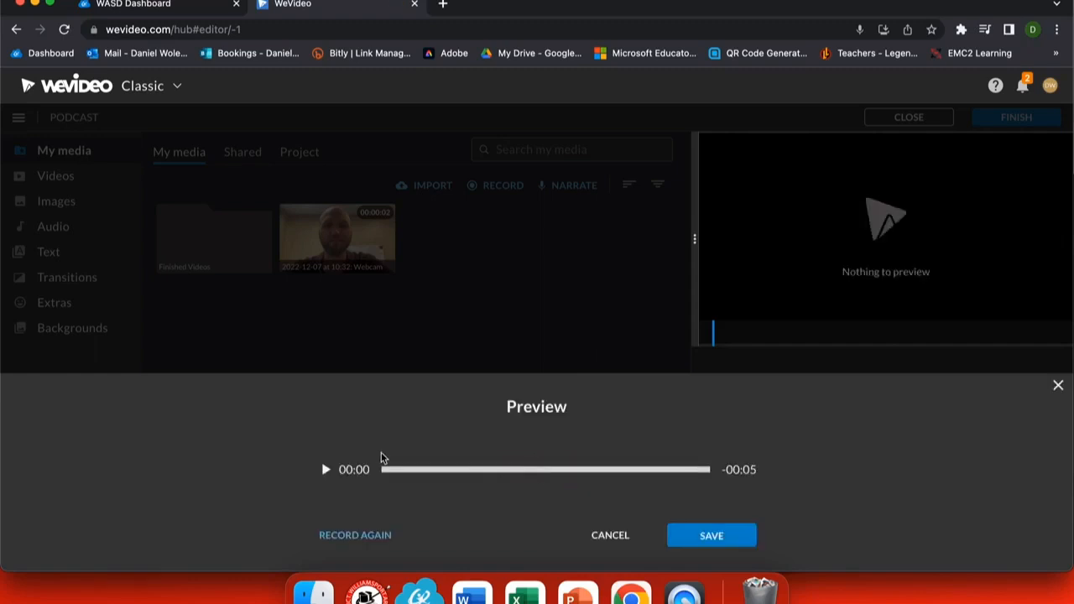
click(325, 469)
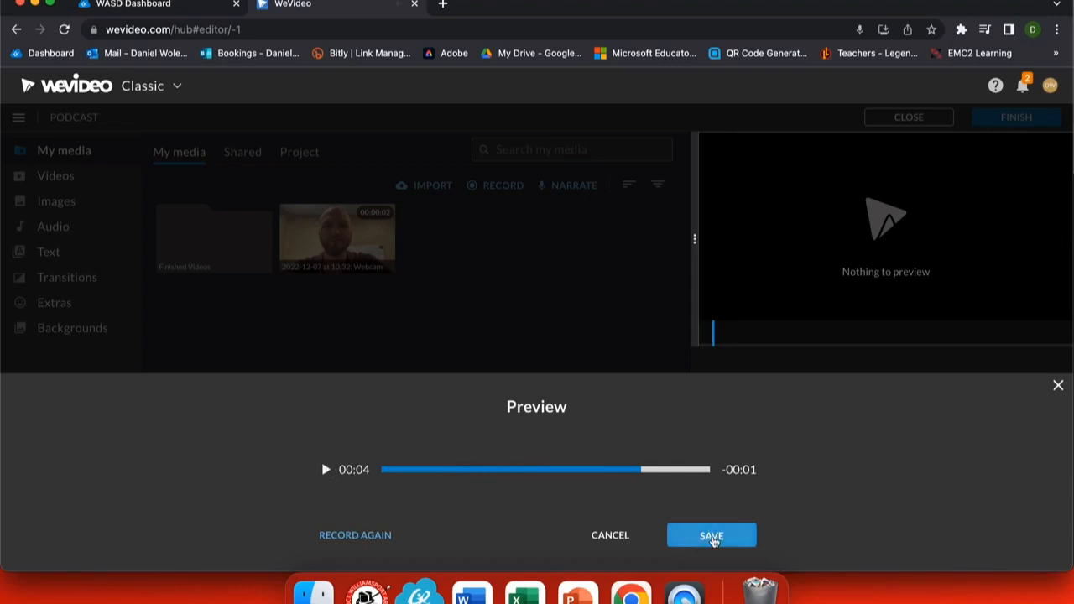
click(711, 536)
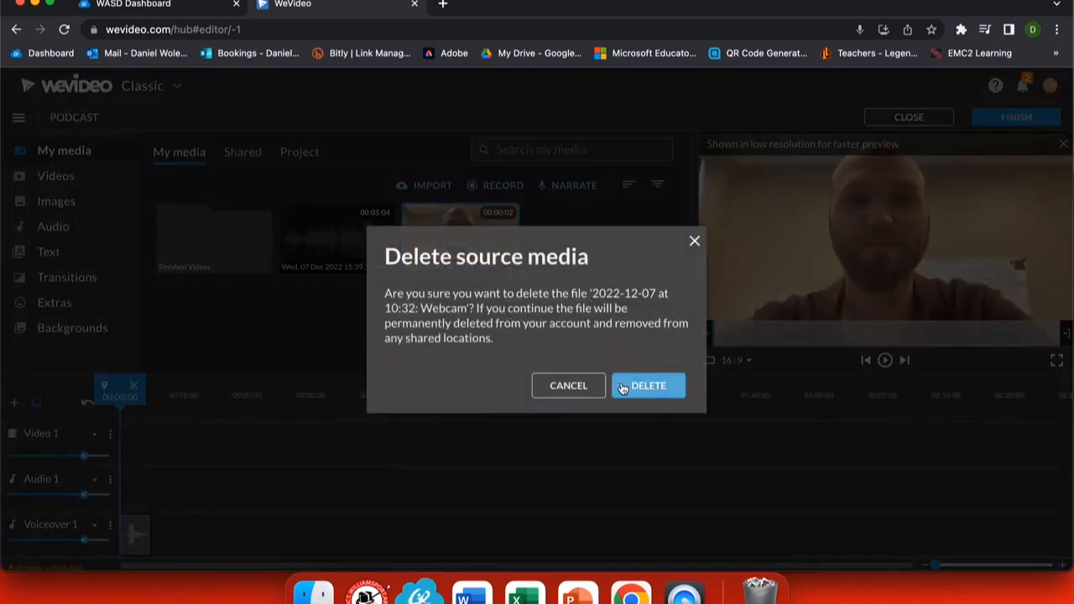
- Confirm deleting the 2022-12-07 webcam clip, leaving only the voice recording in My media
click(647, 385)
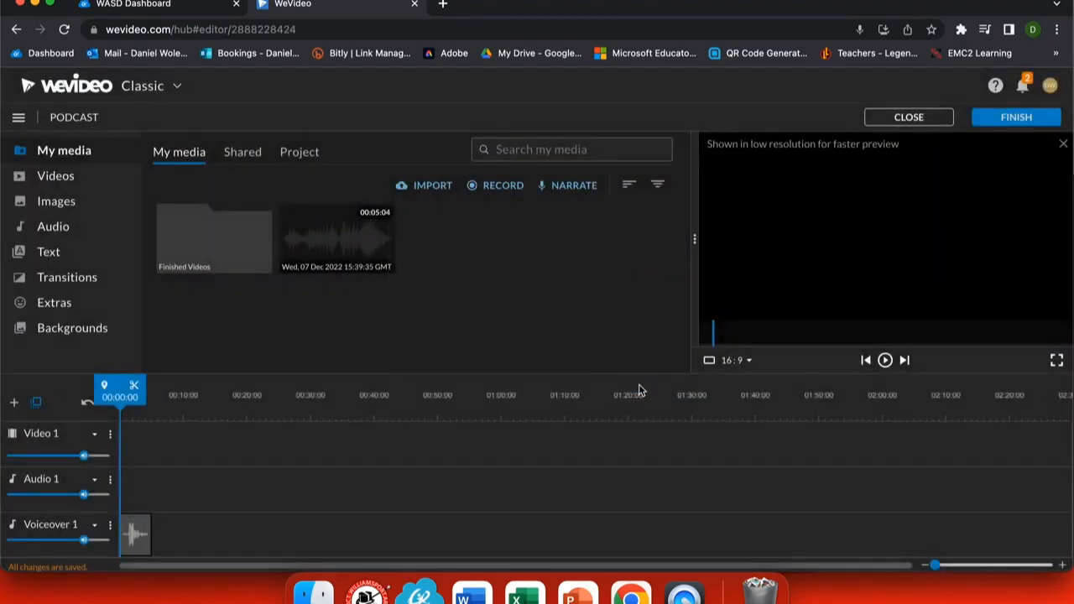
click(336, 239)
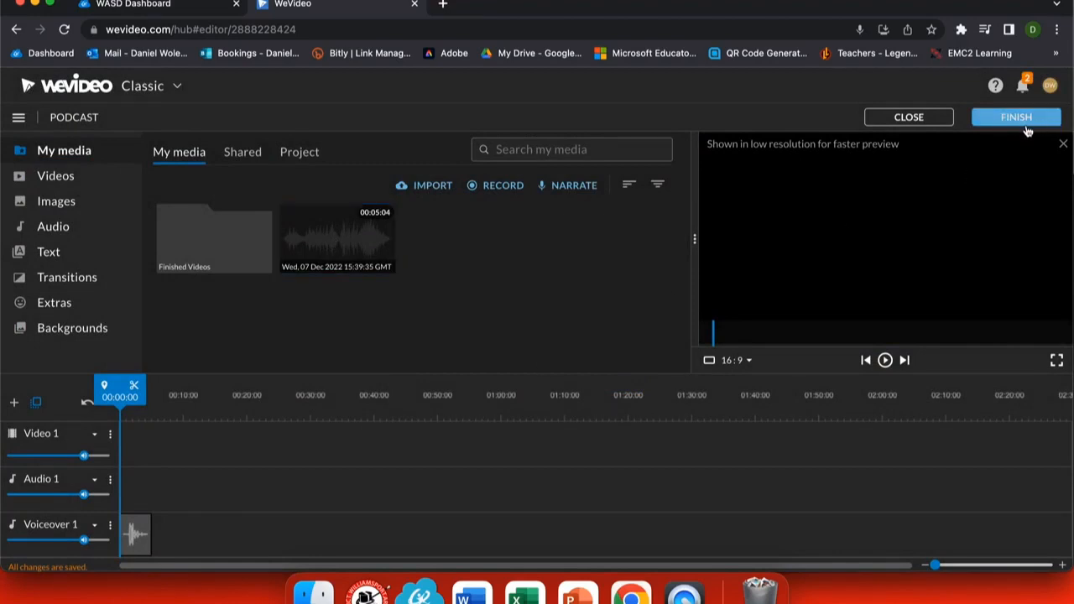
- Finish the project with the title 'Podcast 1' and export it as audio only
click(1016, 116)
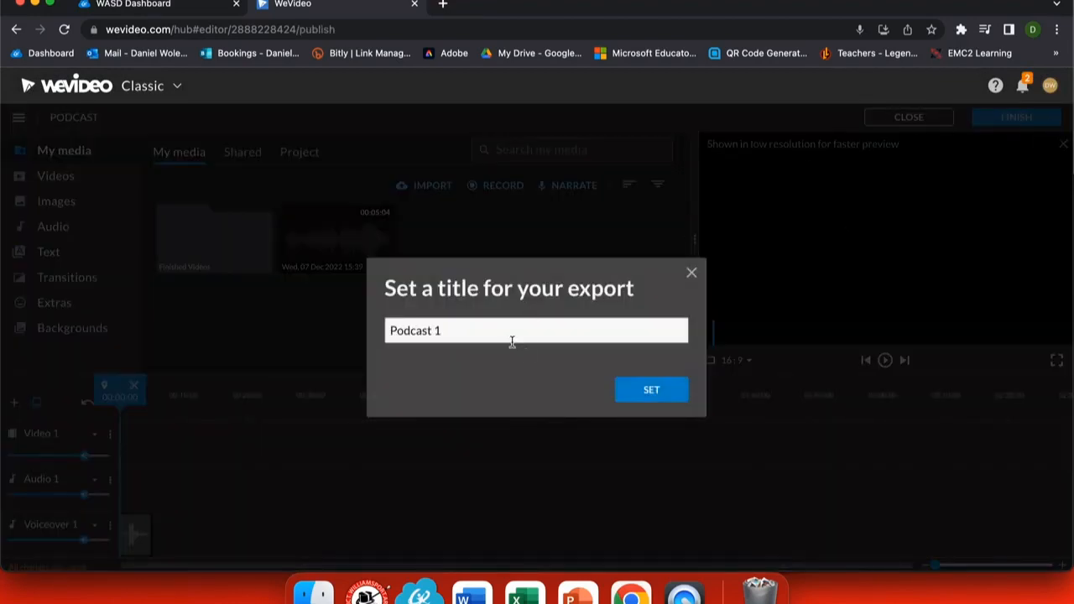
click(651, 389)
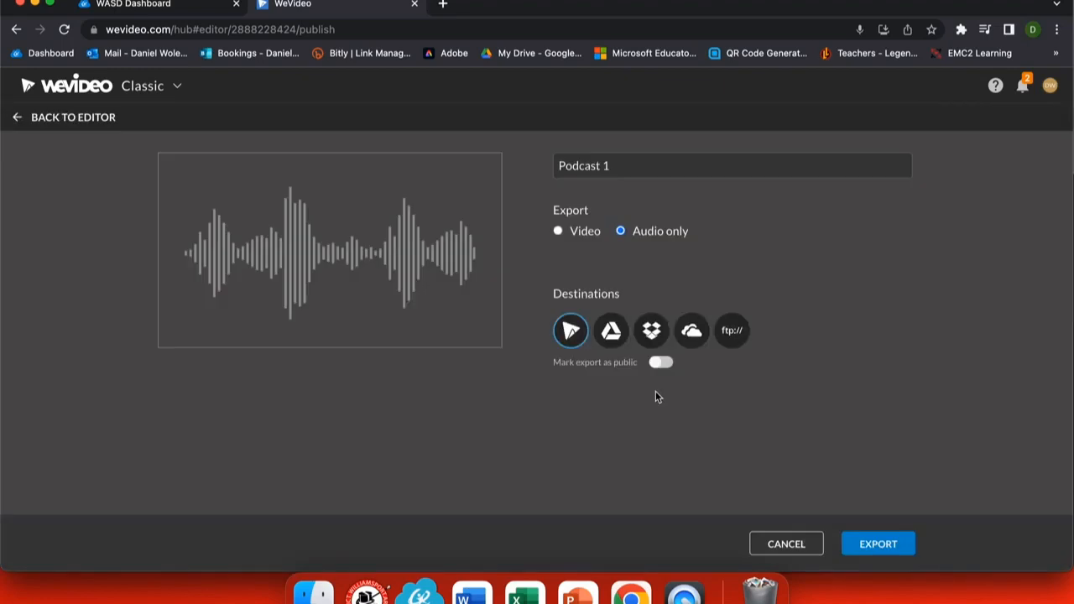
mouse_move(655, 184)
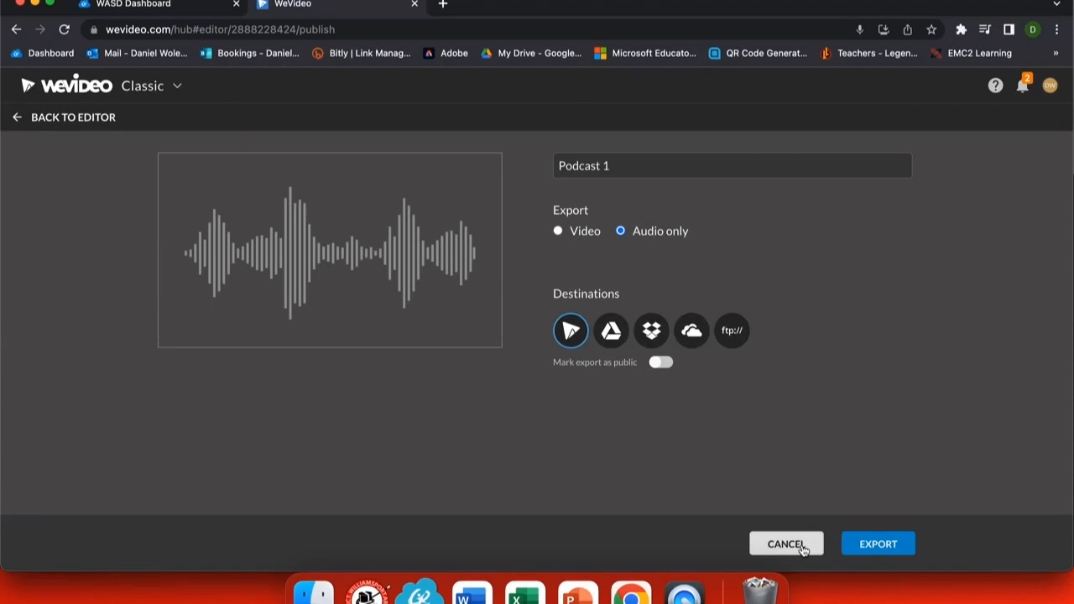
mouse_move(878, 544)
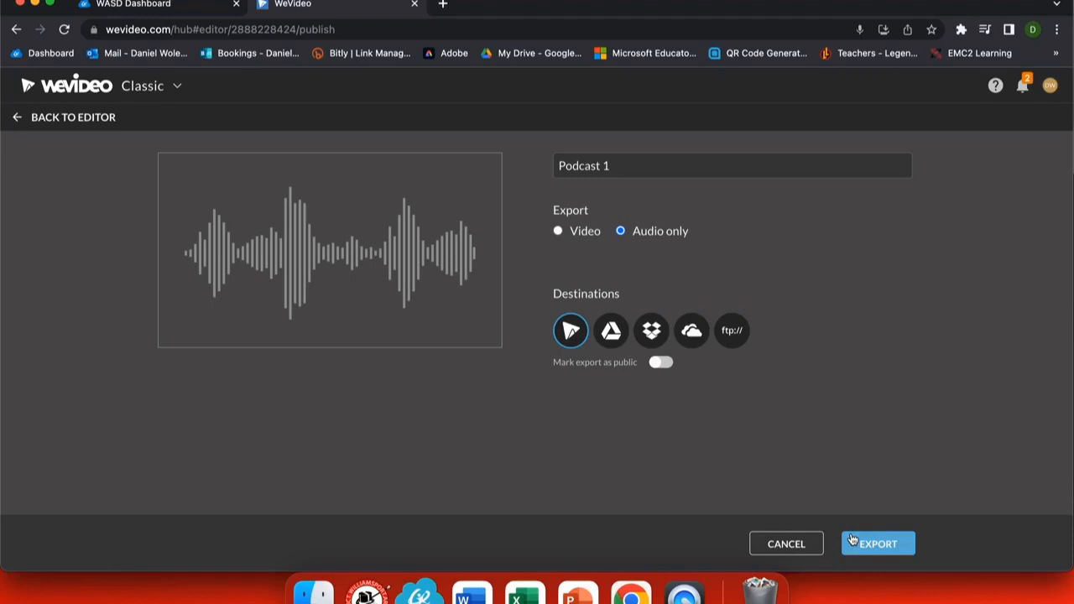
click(877, 543)
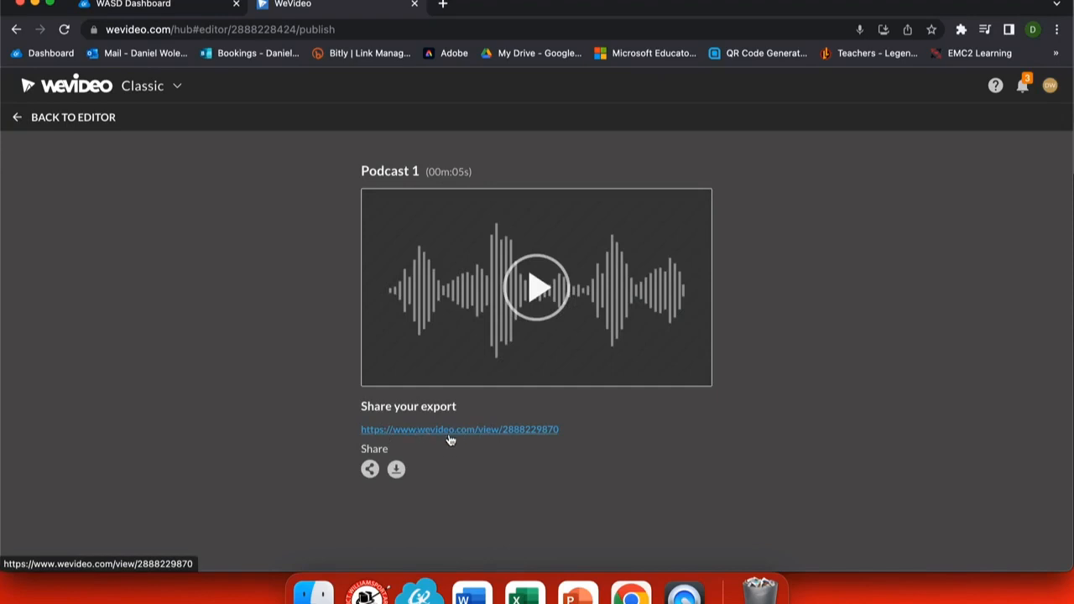
mouse_move(519, 439)
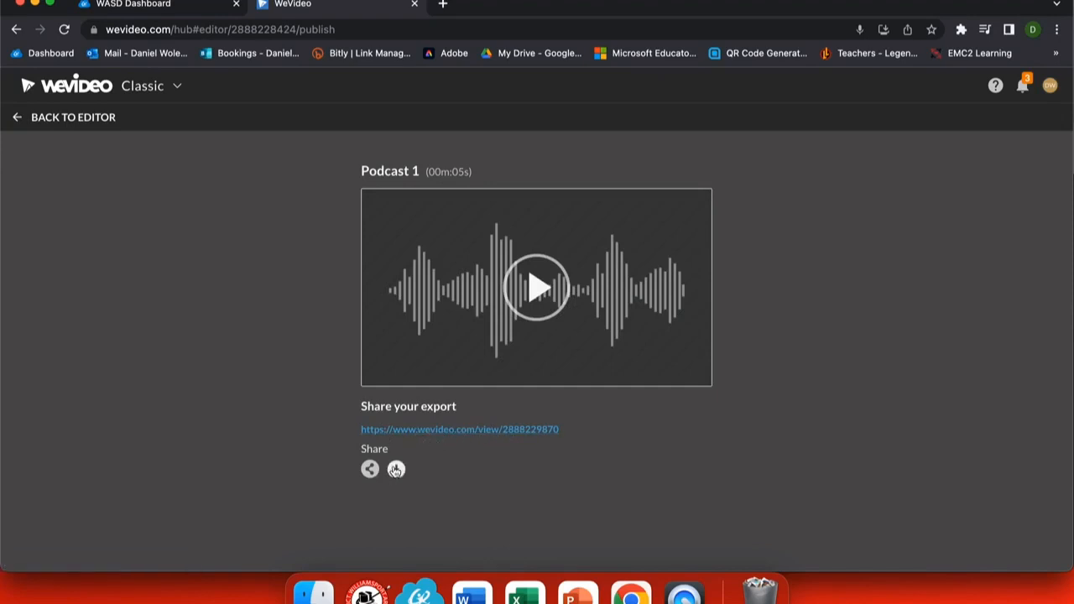
mouse_move(422, 436)
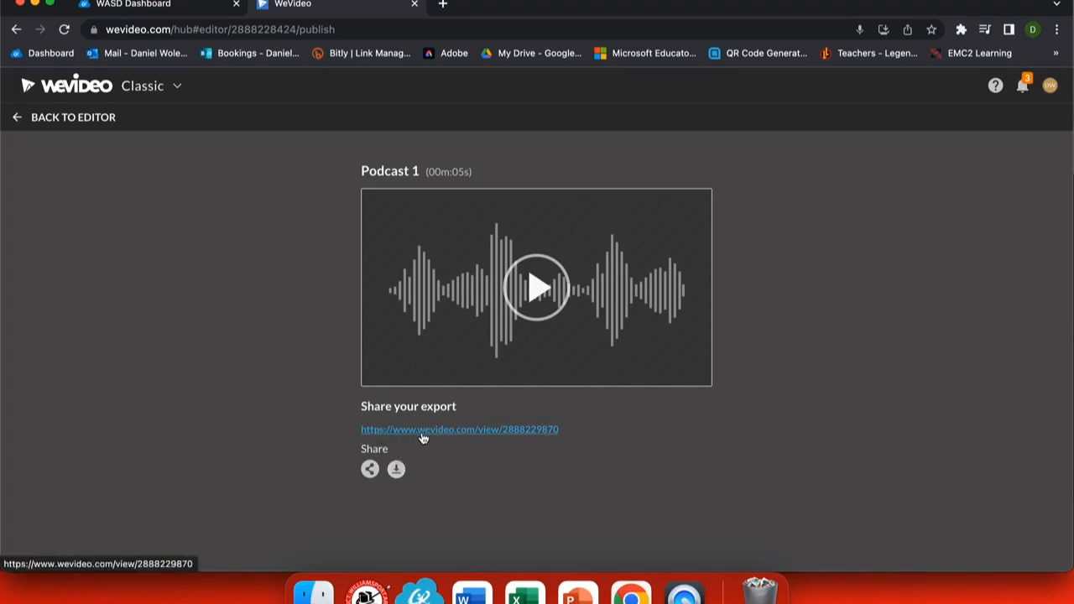